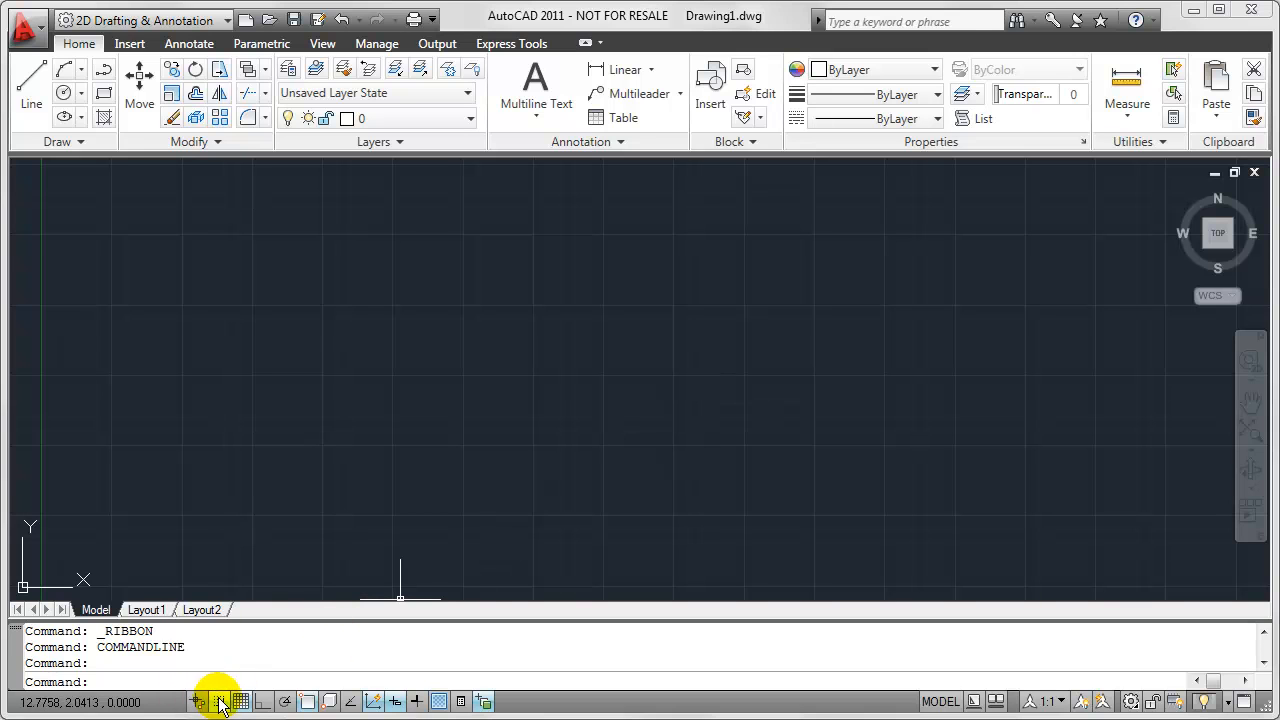
mouse_move(418, 700)
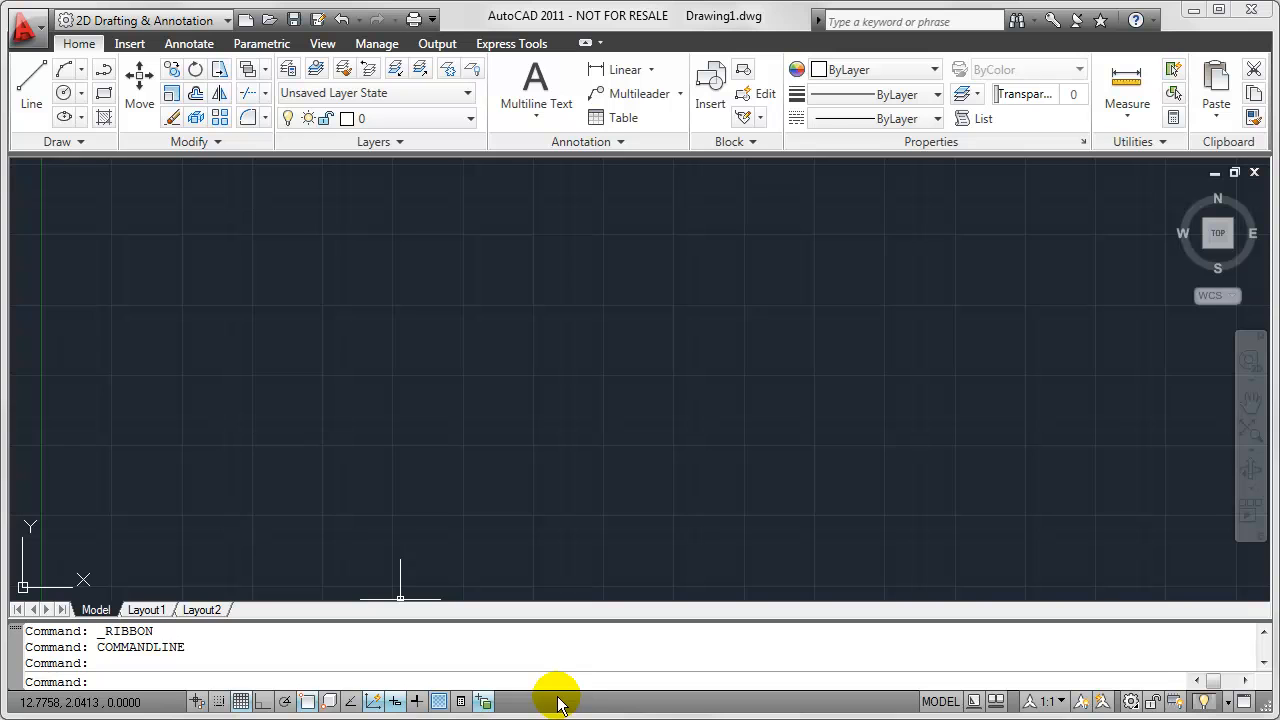
mouse_move(525, 617)
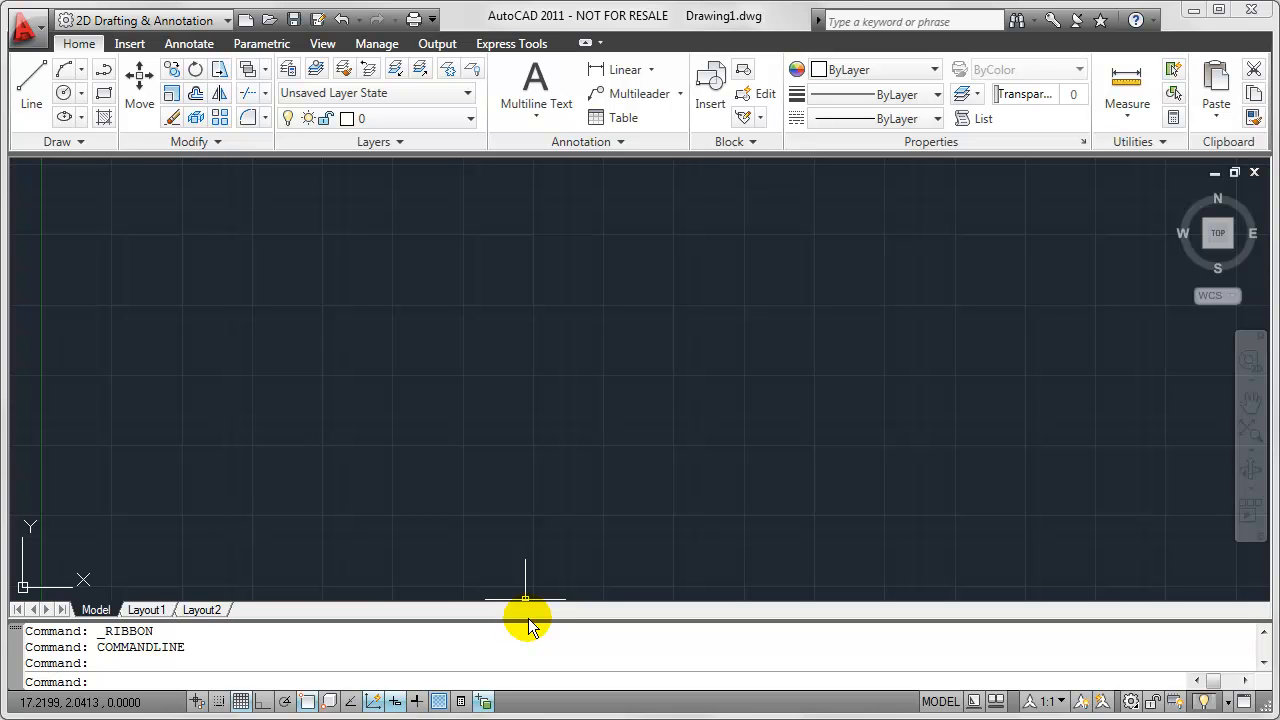
mouse_move(513, 589)
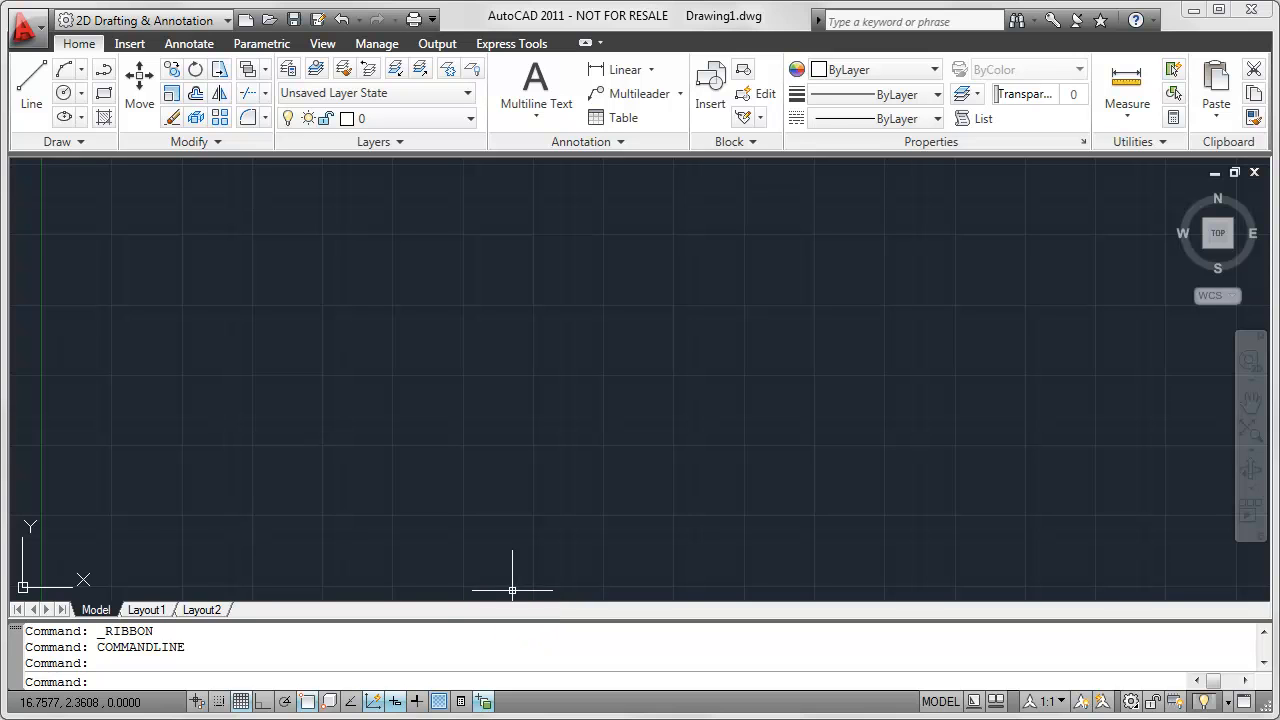
mouse_move(477, 613)
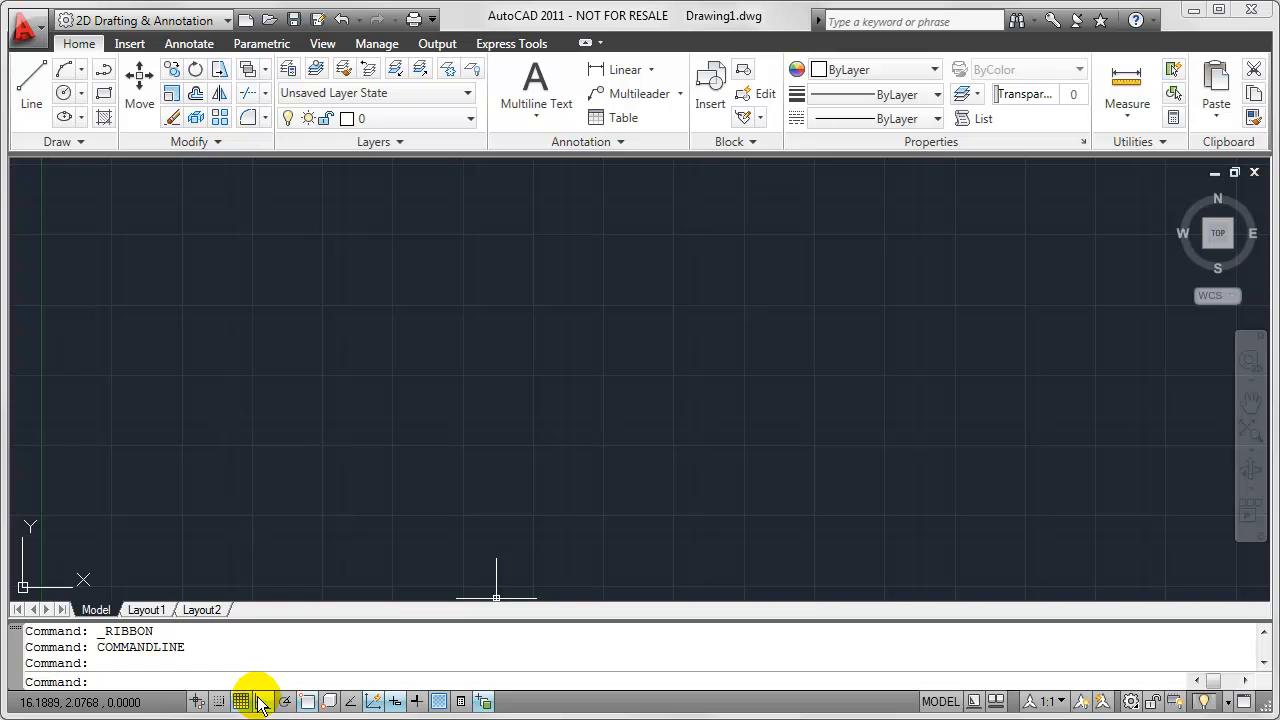
Bring up the status bar mode menu to turn off Use Icons.
right_click(263, 701)
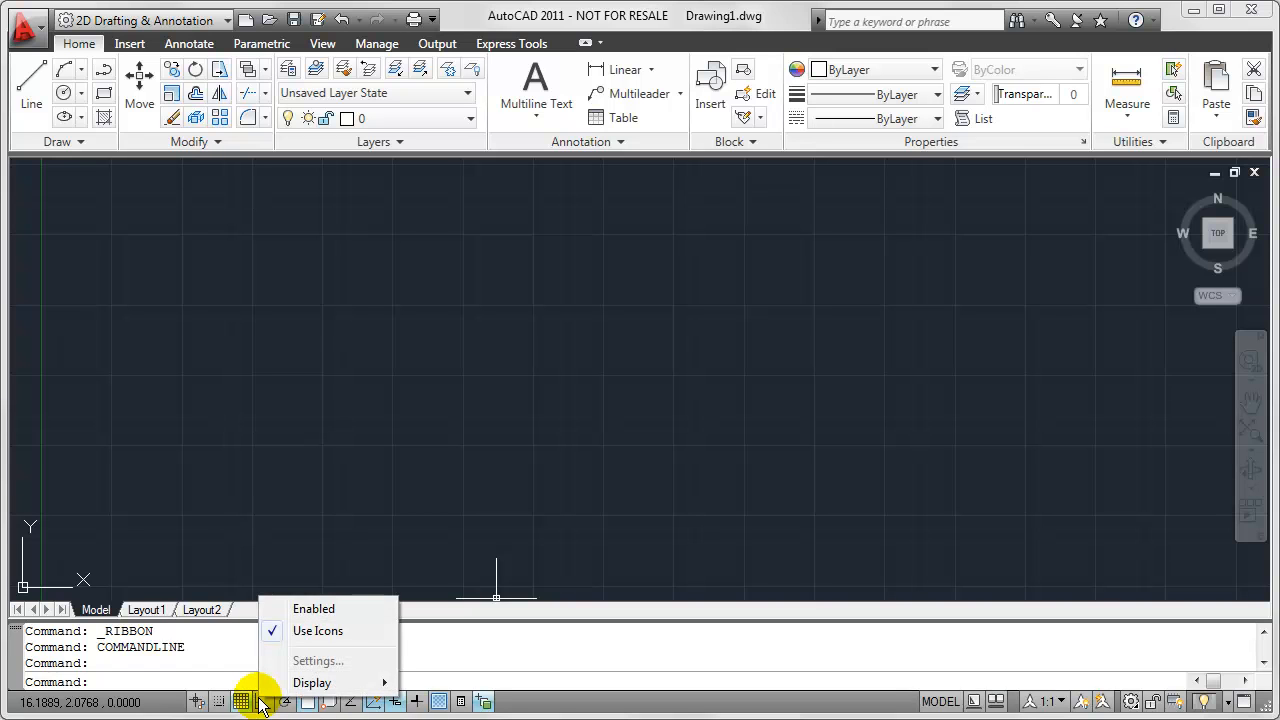
mouse_move(350, 630)
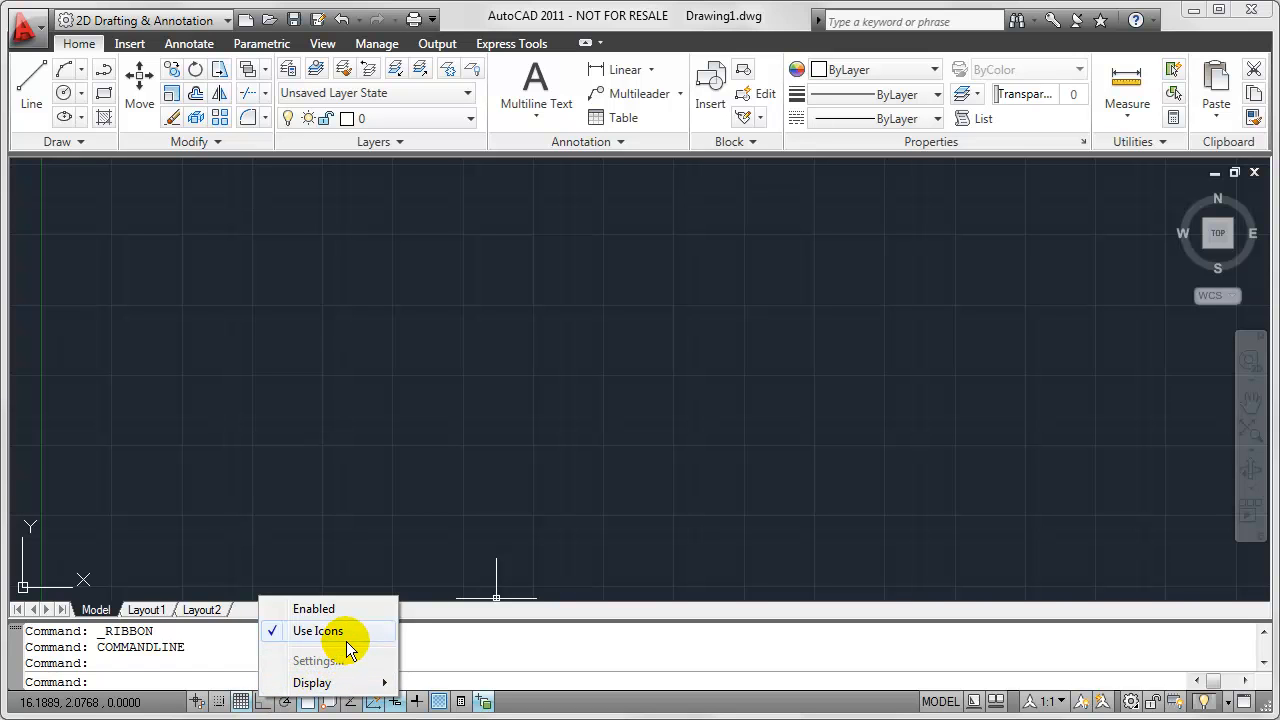
mouse_move(352, 636)
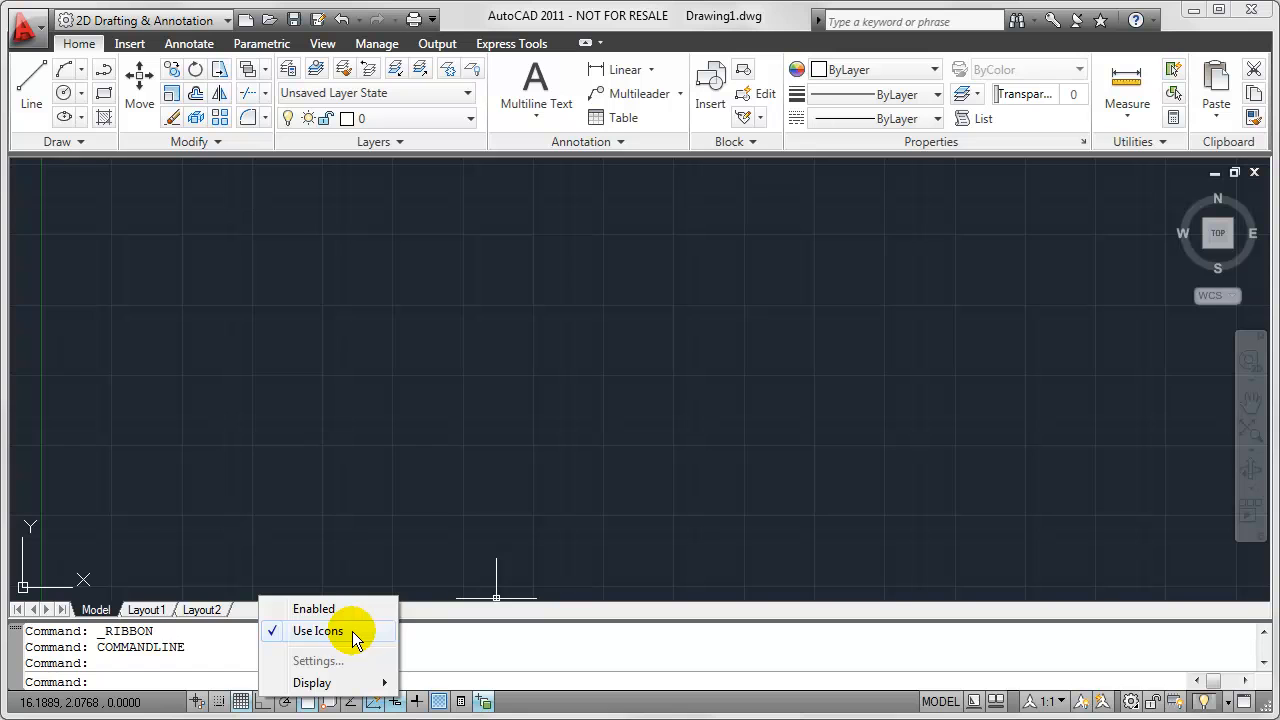
mouse_move(333, 637)
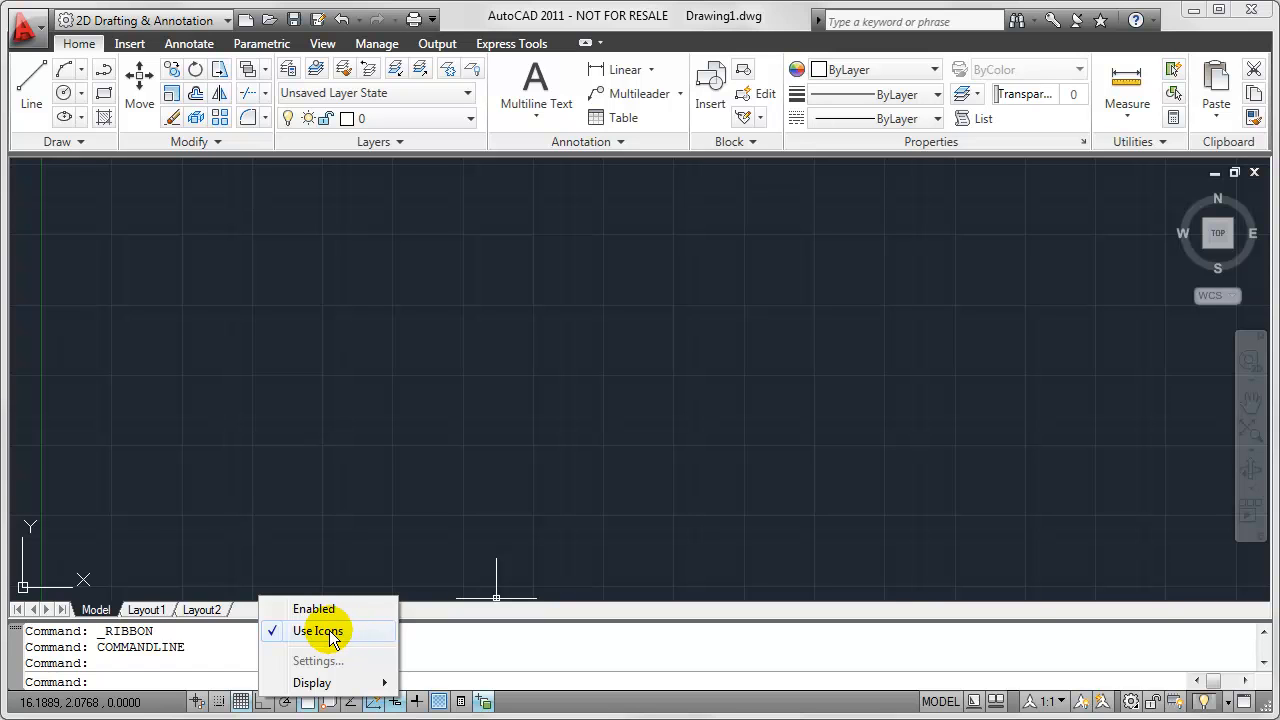
mouse_move(295, 640)
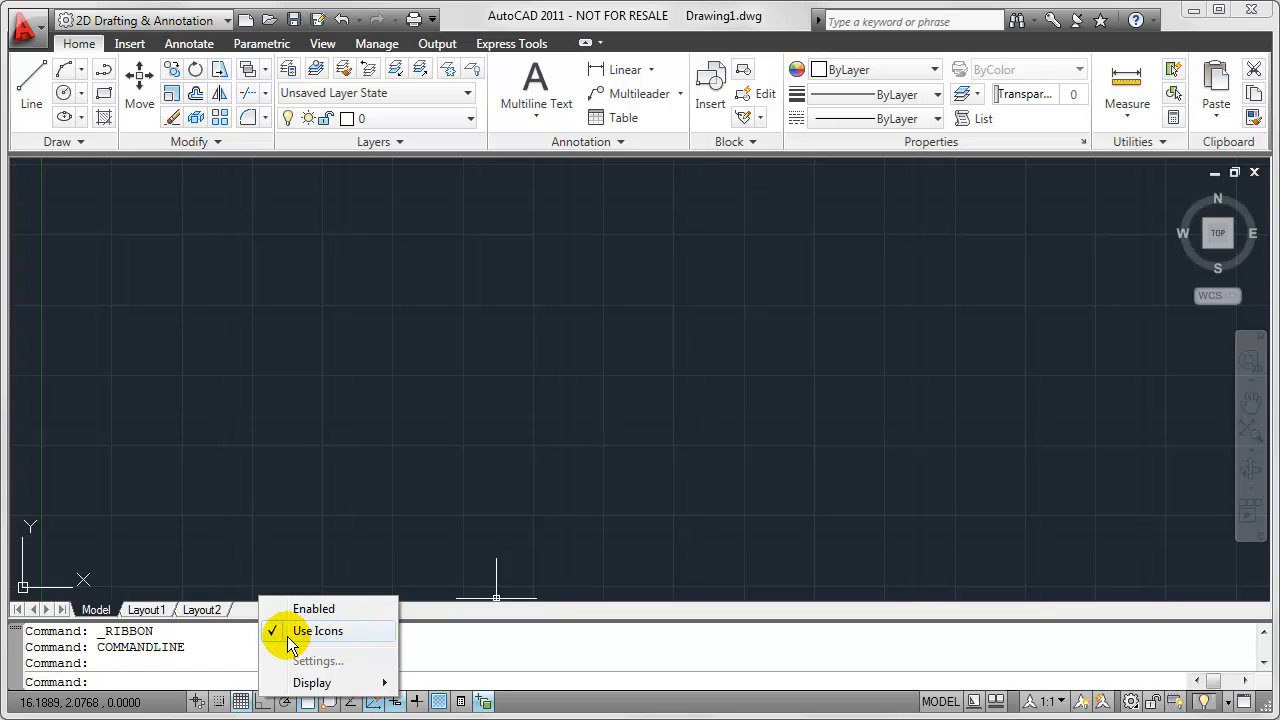
mouse_move(280, 640)
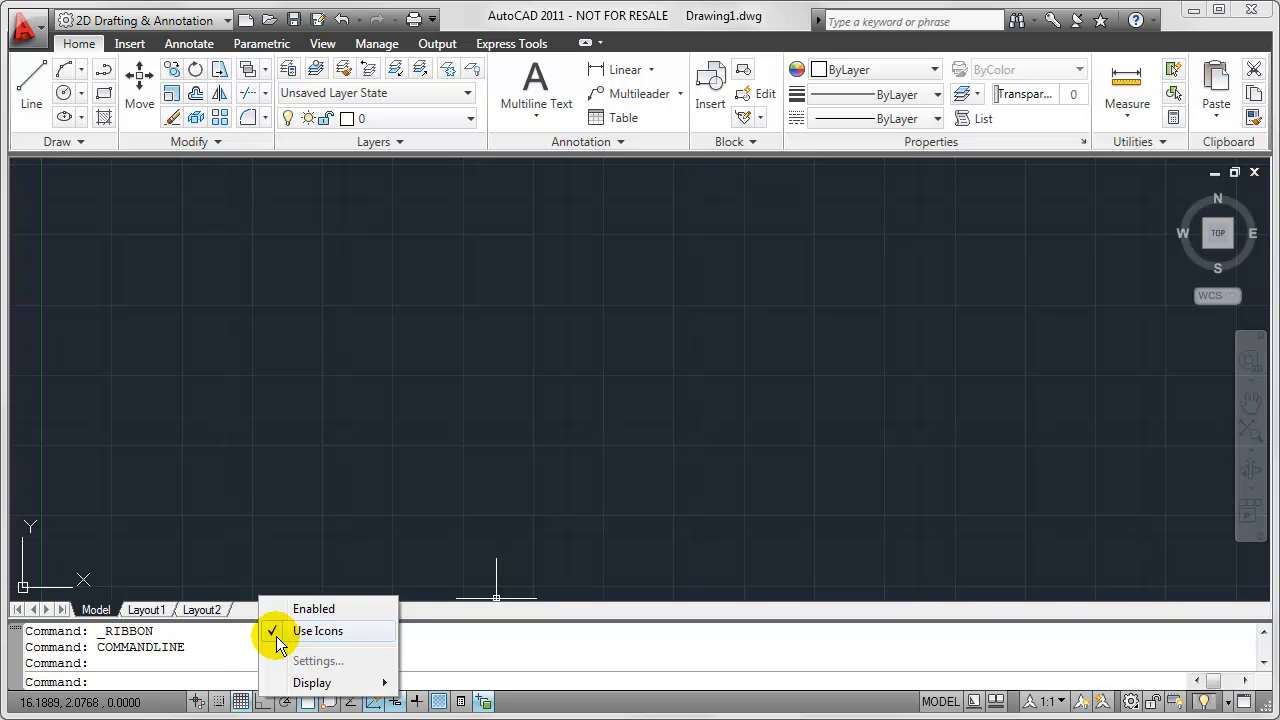
mouse_move(225, 705)
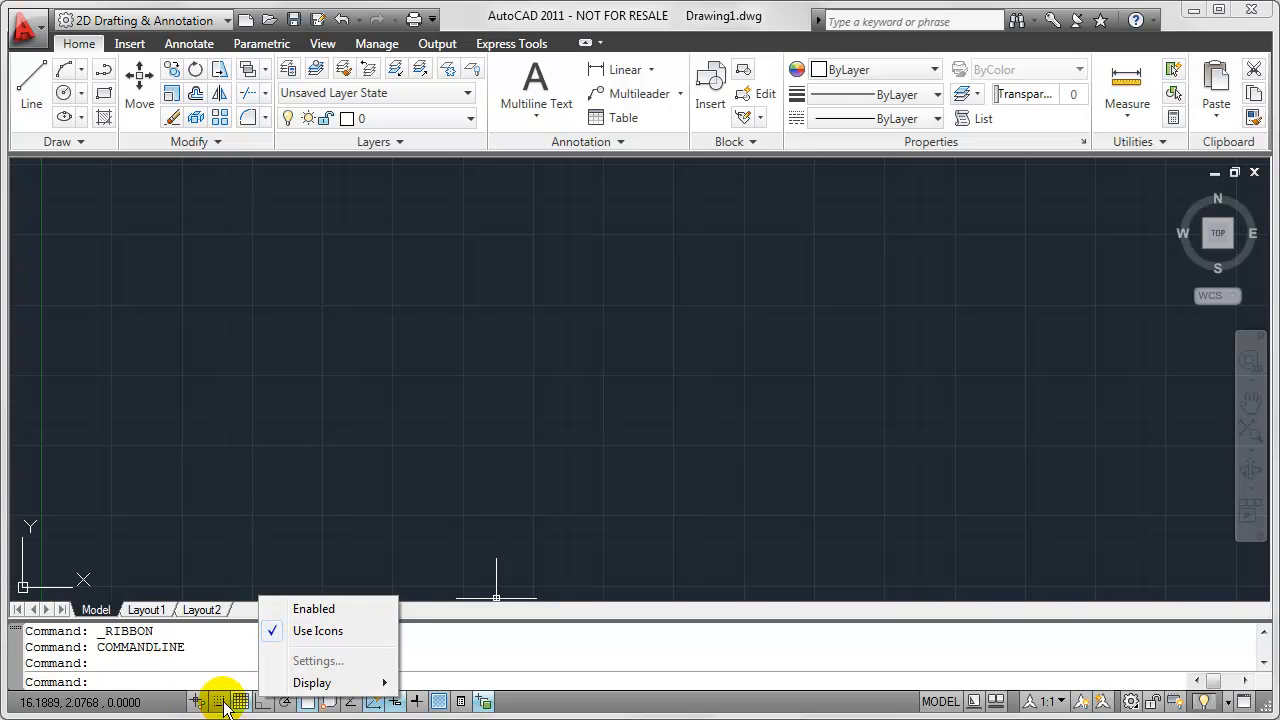
mouse_move(435, 703)
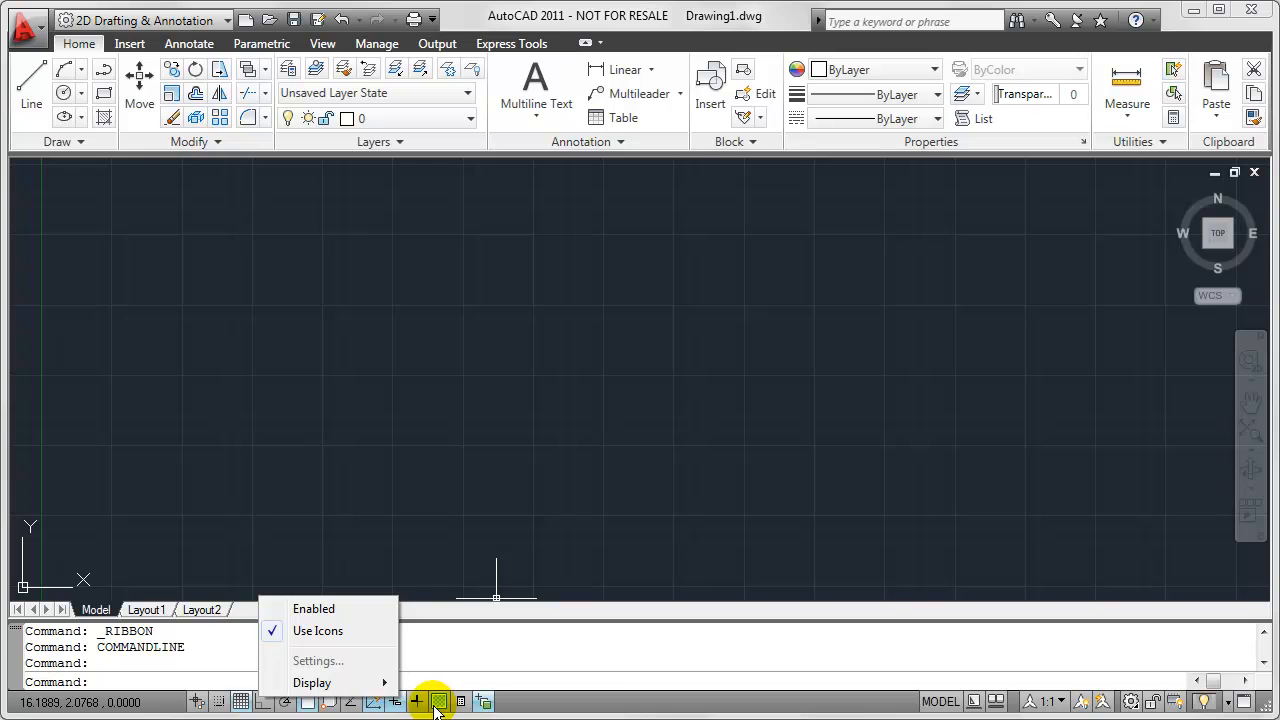
mouse_move(317, 630)
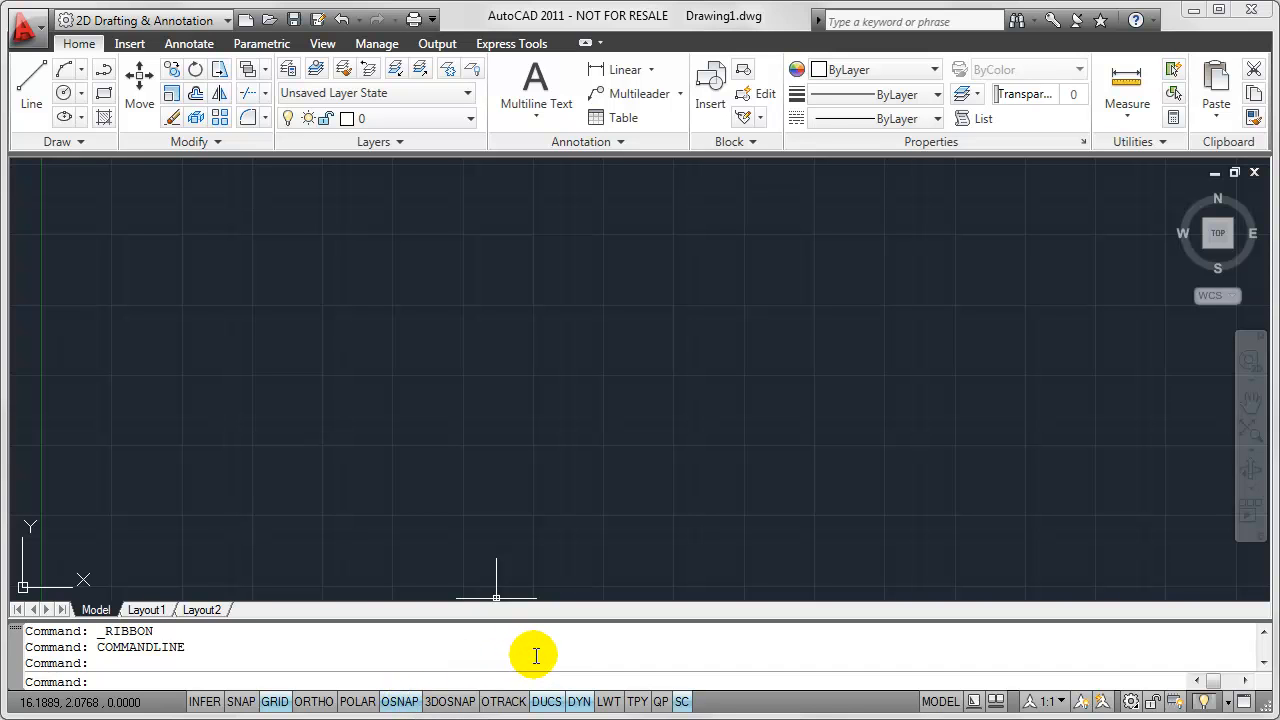
mouse_move(517, 647)
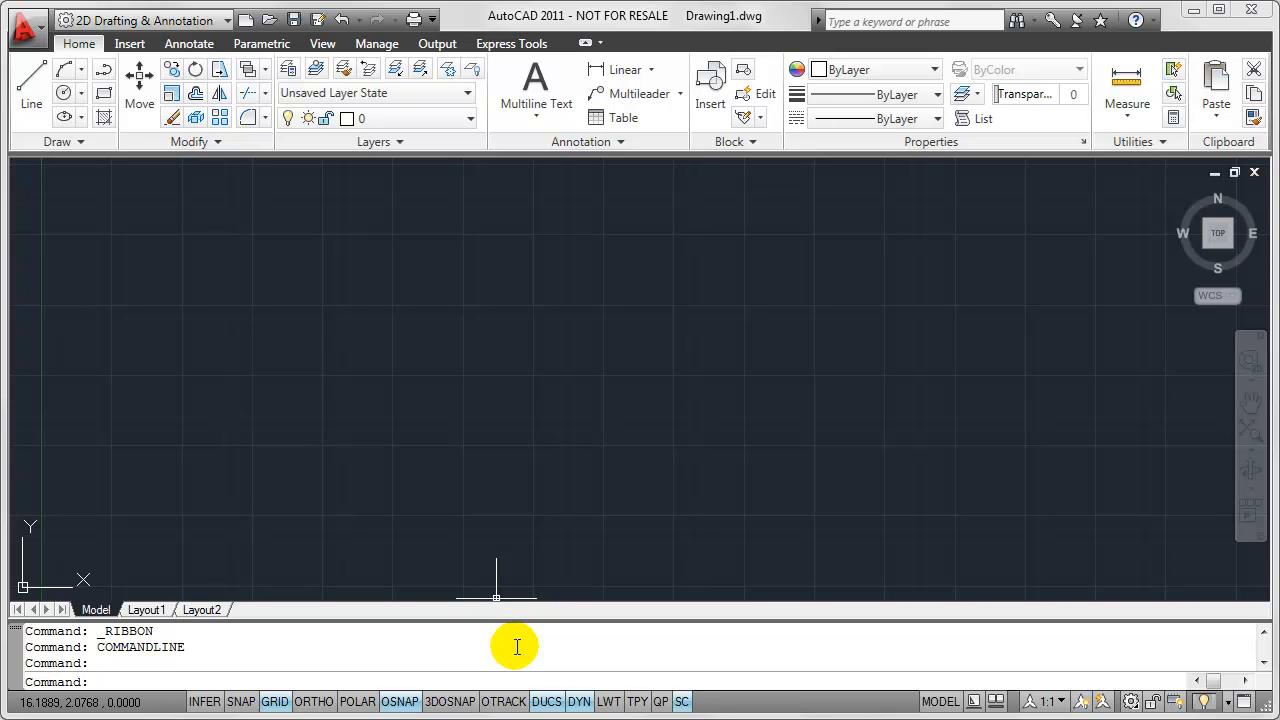
mouse_move(449, 701)
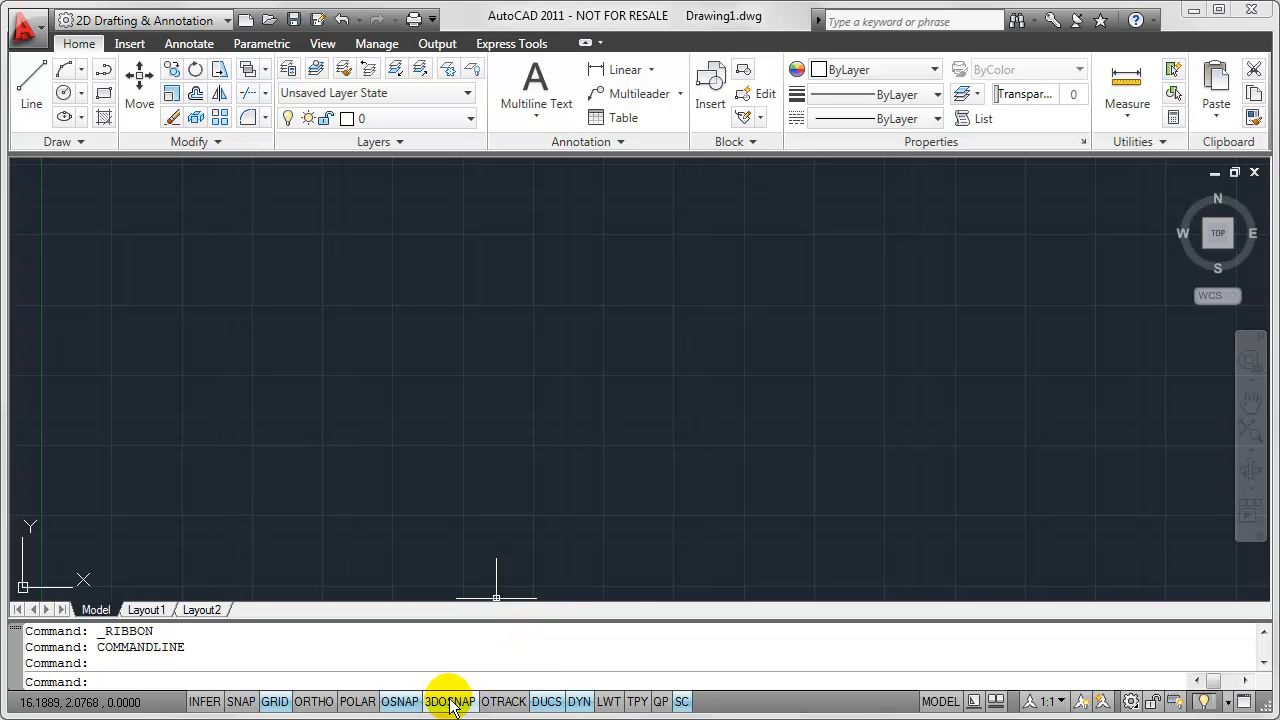
Bring up the 3DOSNAP status bar options to hide 3D OSnap.
right_click(448, 701)
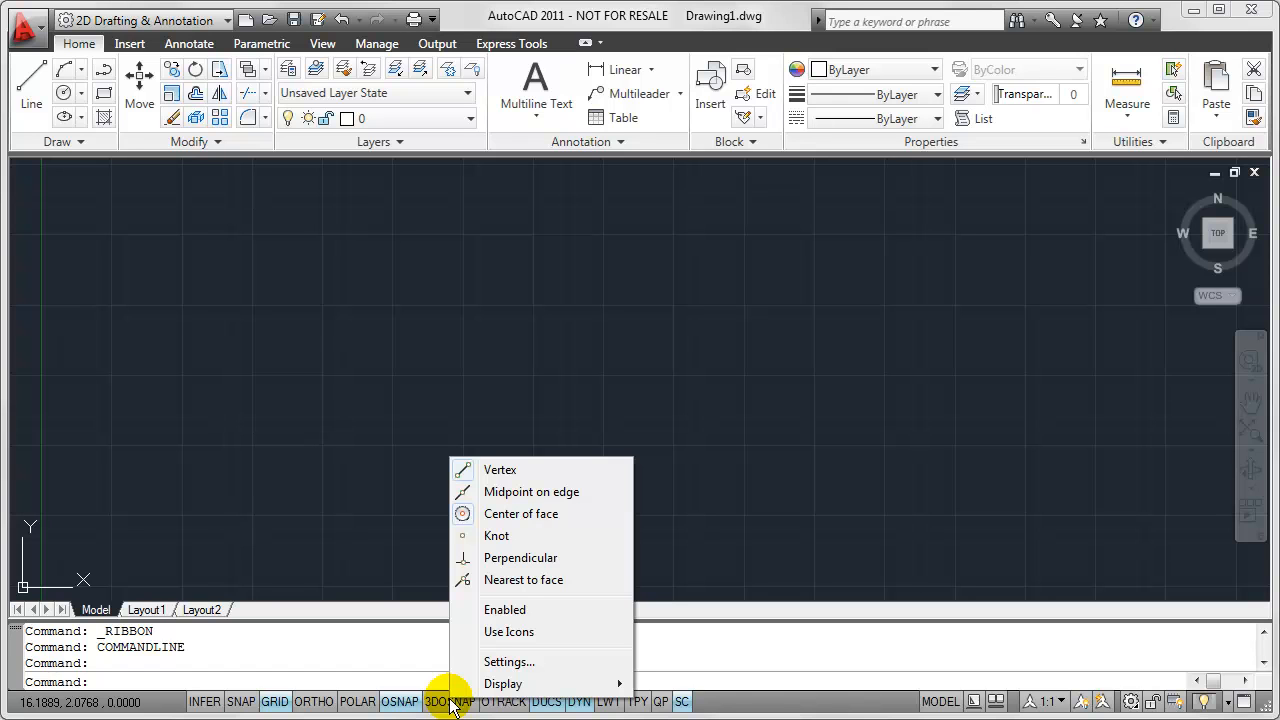
mouse_move(720, 695)
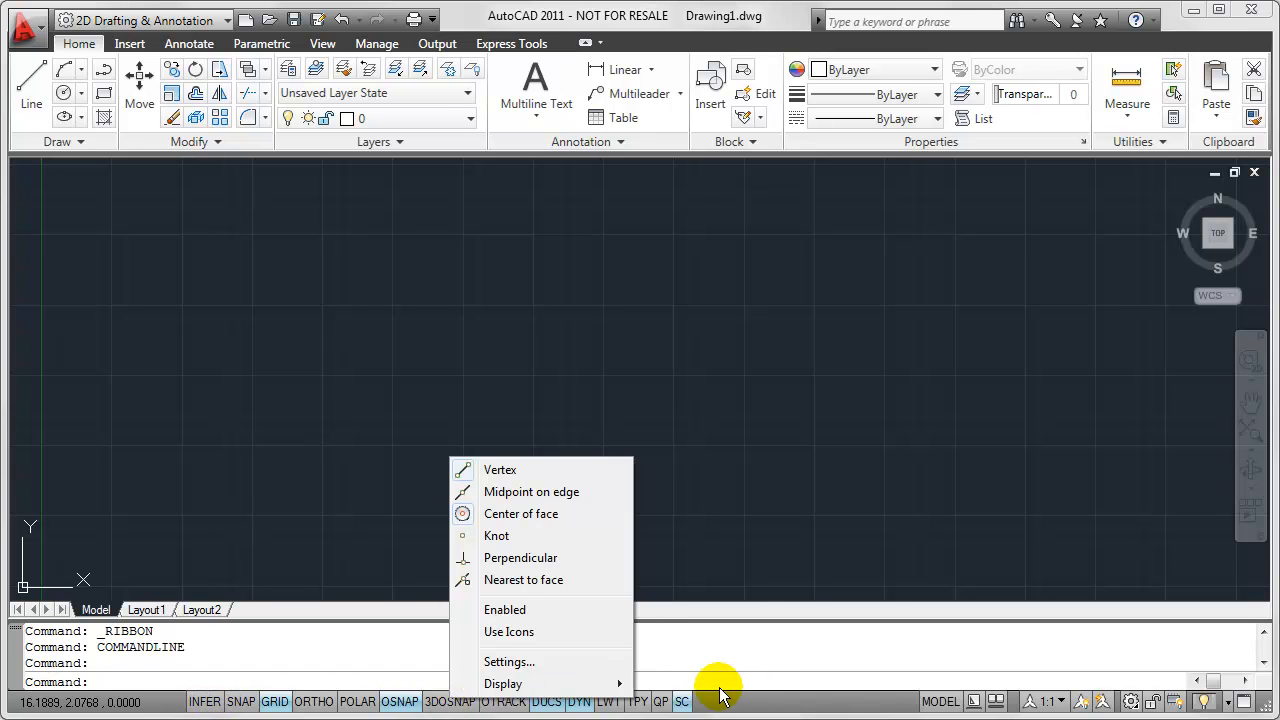
mouse_move(448, 701)
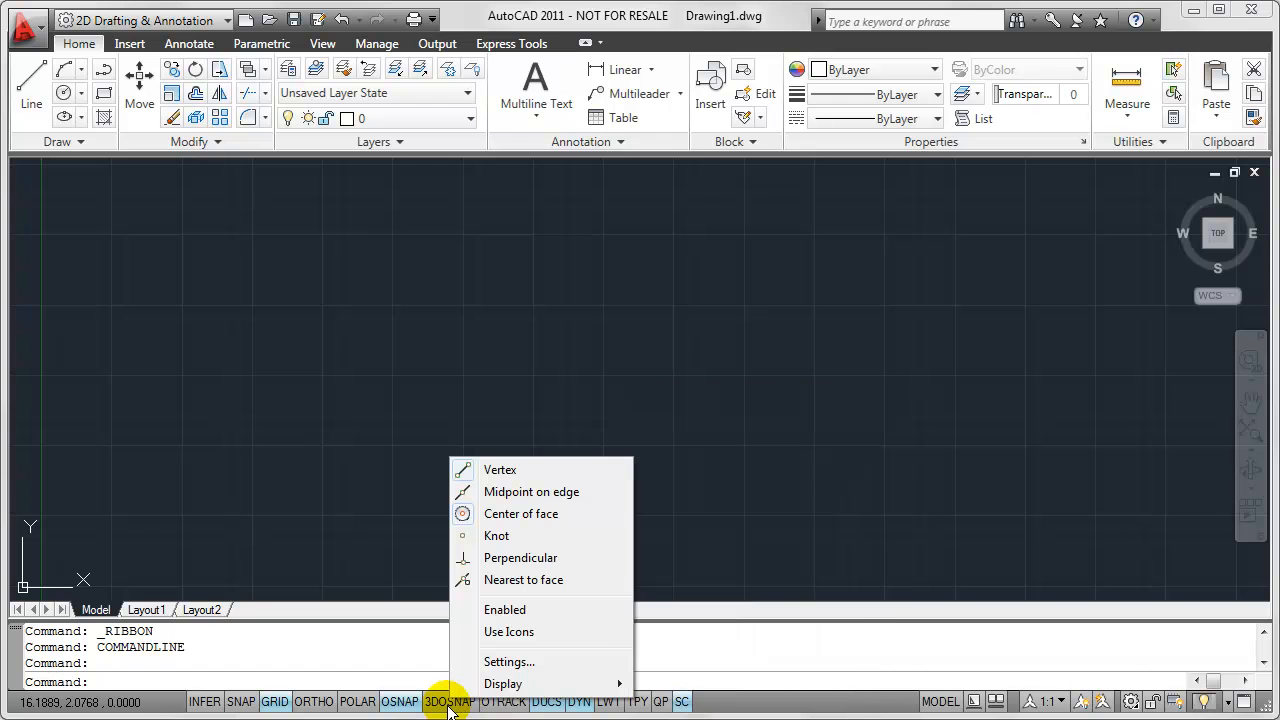
mouse_move(502, 683)
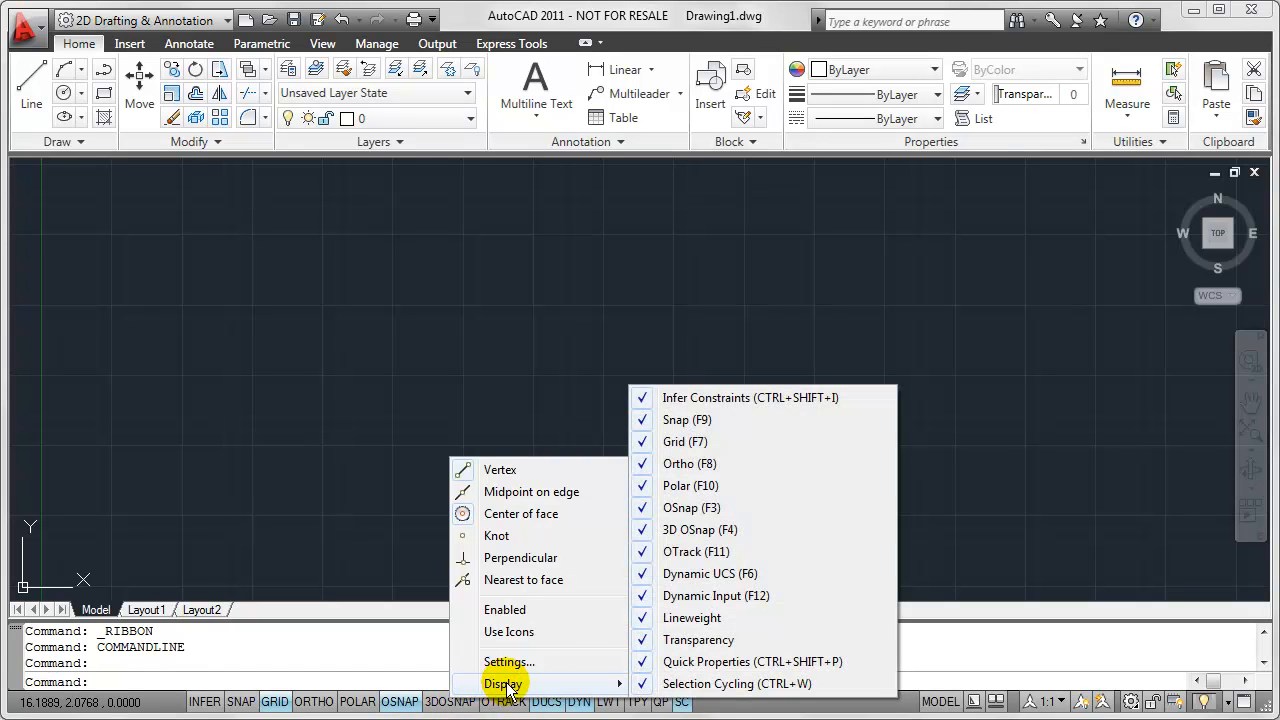
mouse_move(748, 410)
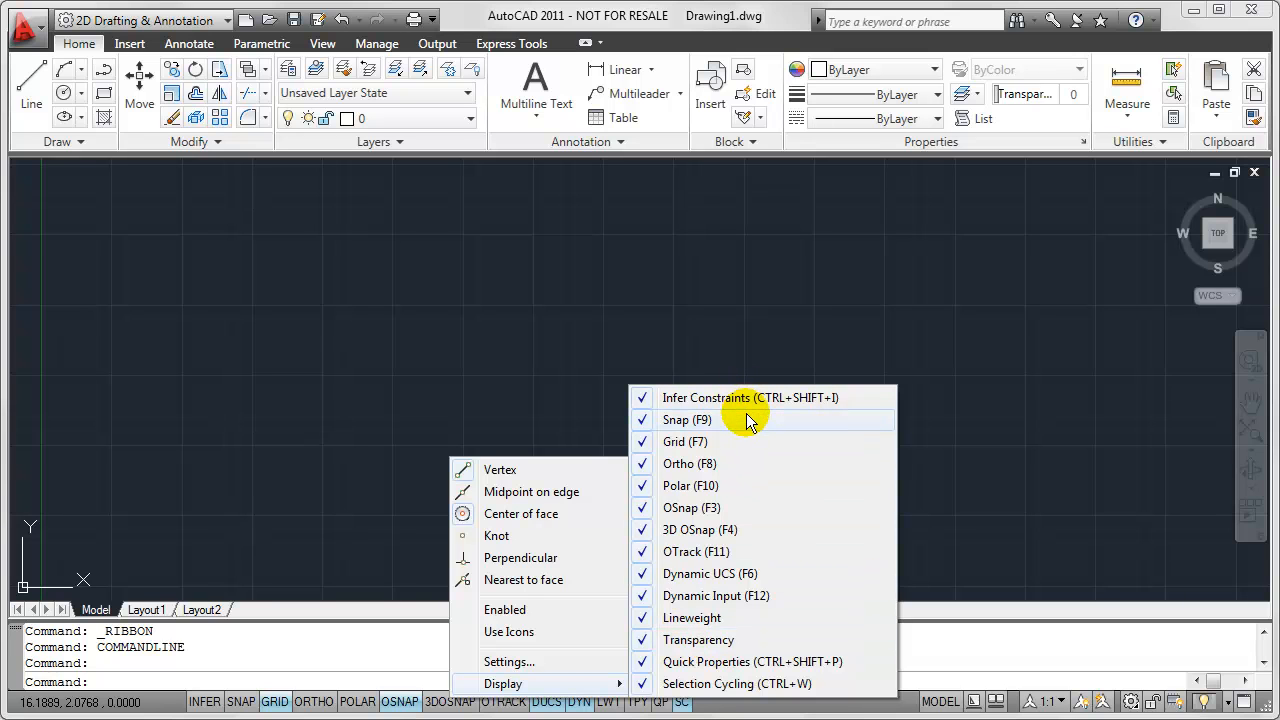
mouse_move(738, 529)
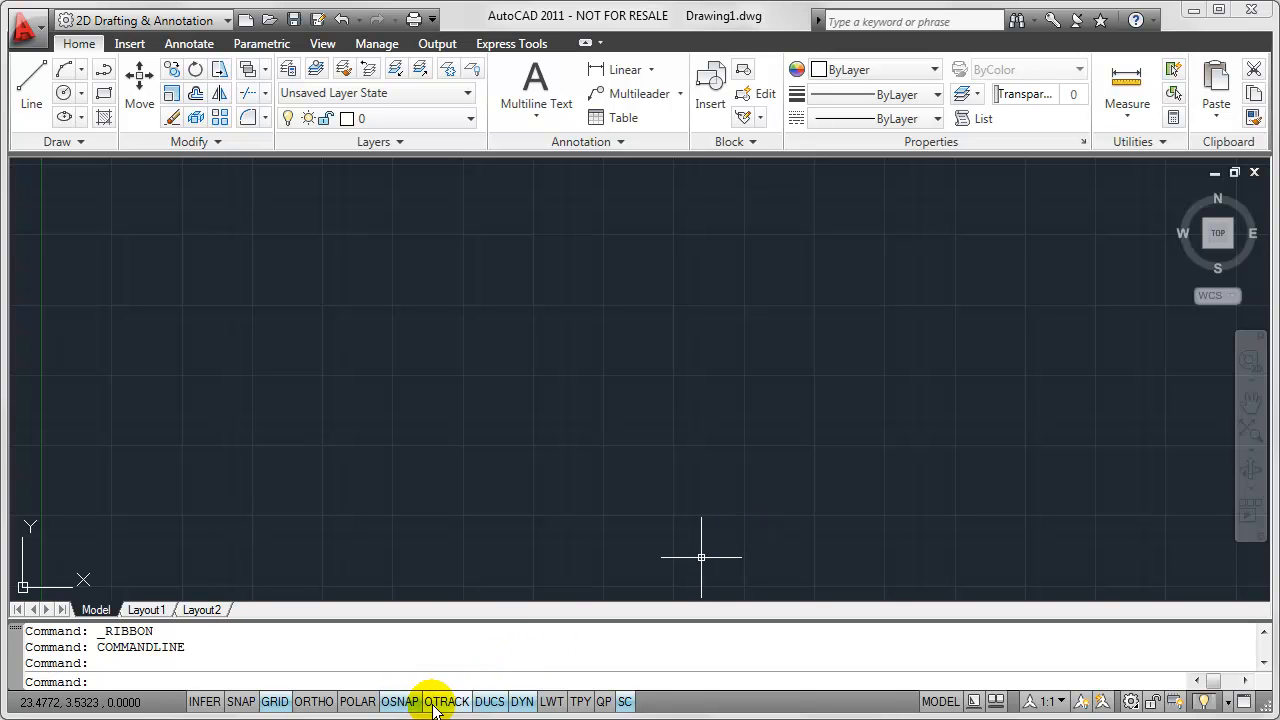
mouse_move(650, 701)
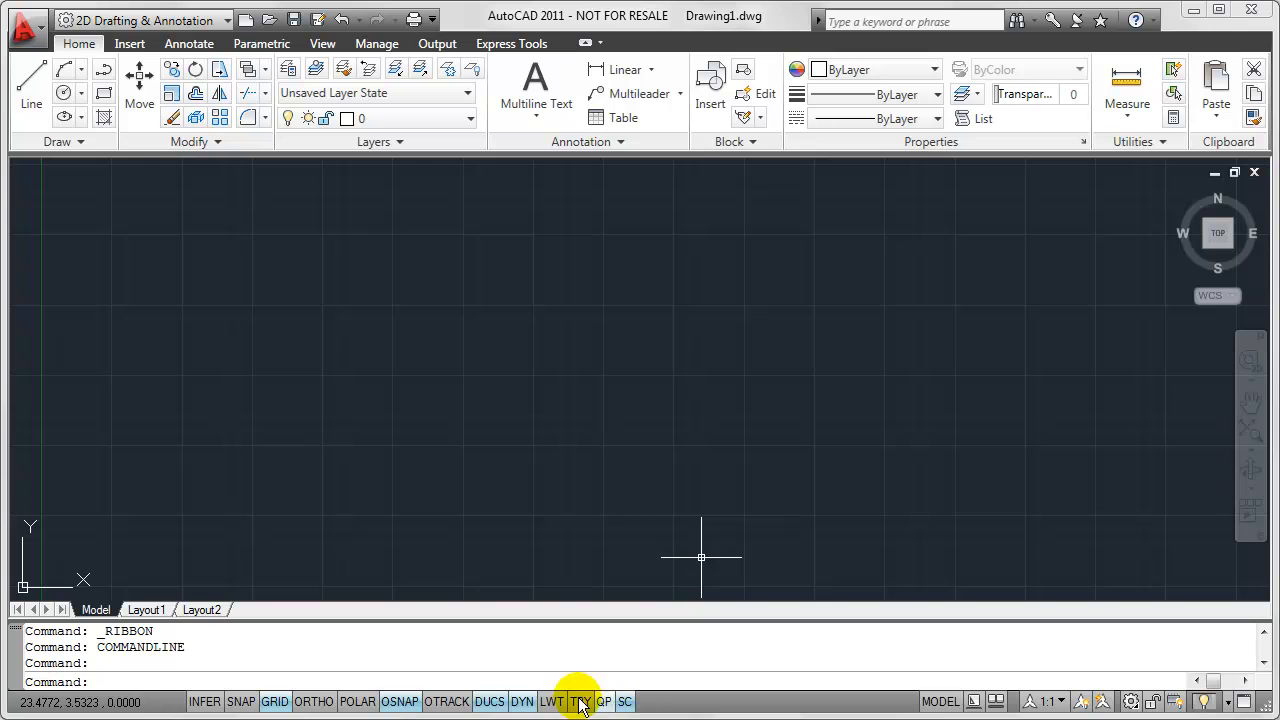
Open the OSNAP Display list to re-enable 3D OSnap (F4).
right_click(399, 701)
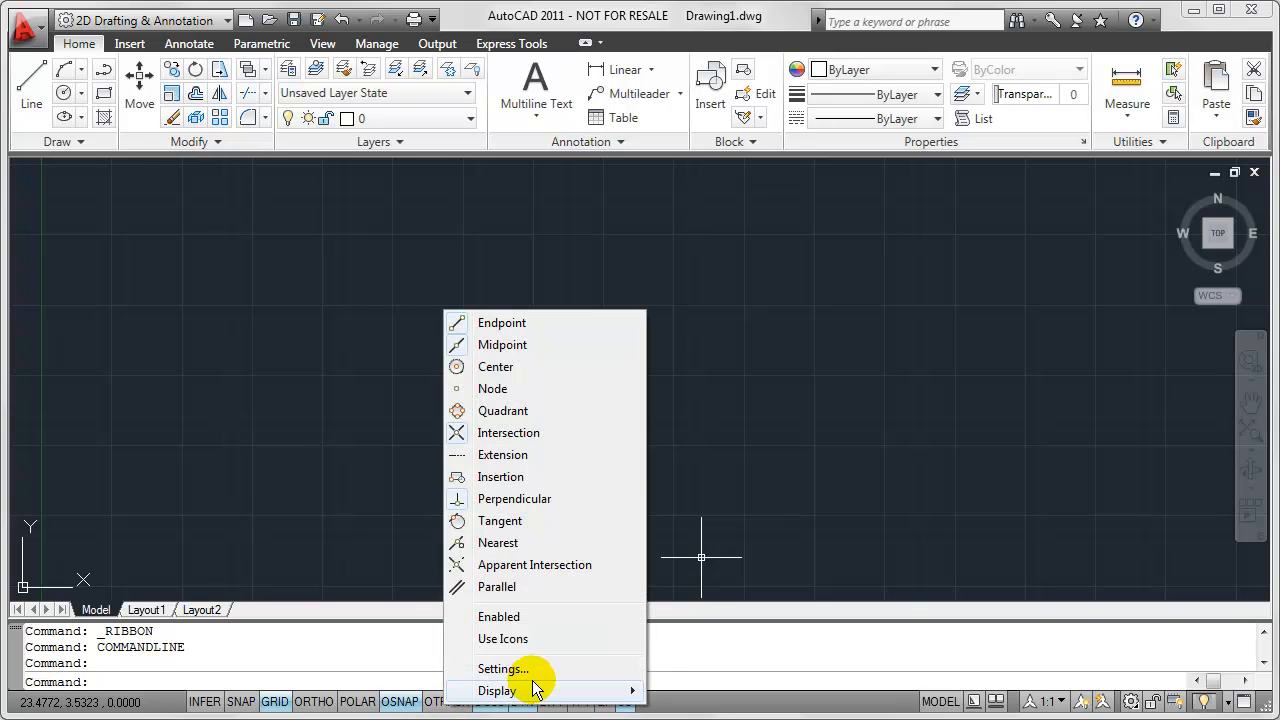
click(497, 690)
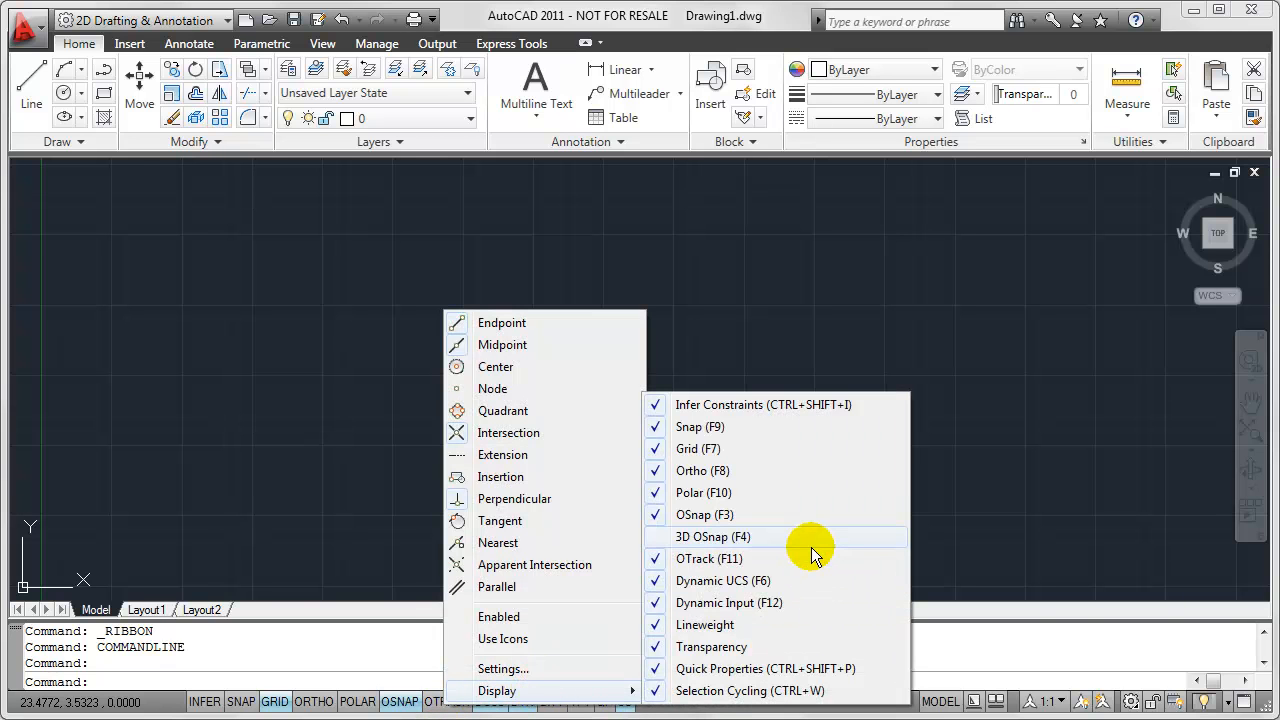
mouse_move(800, 540)
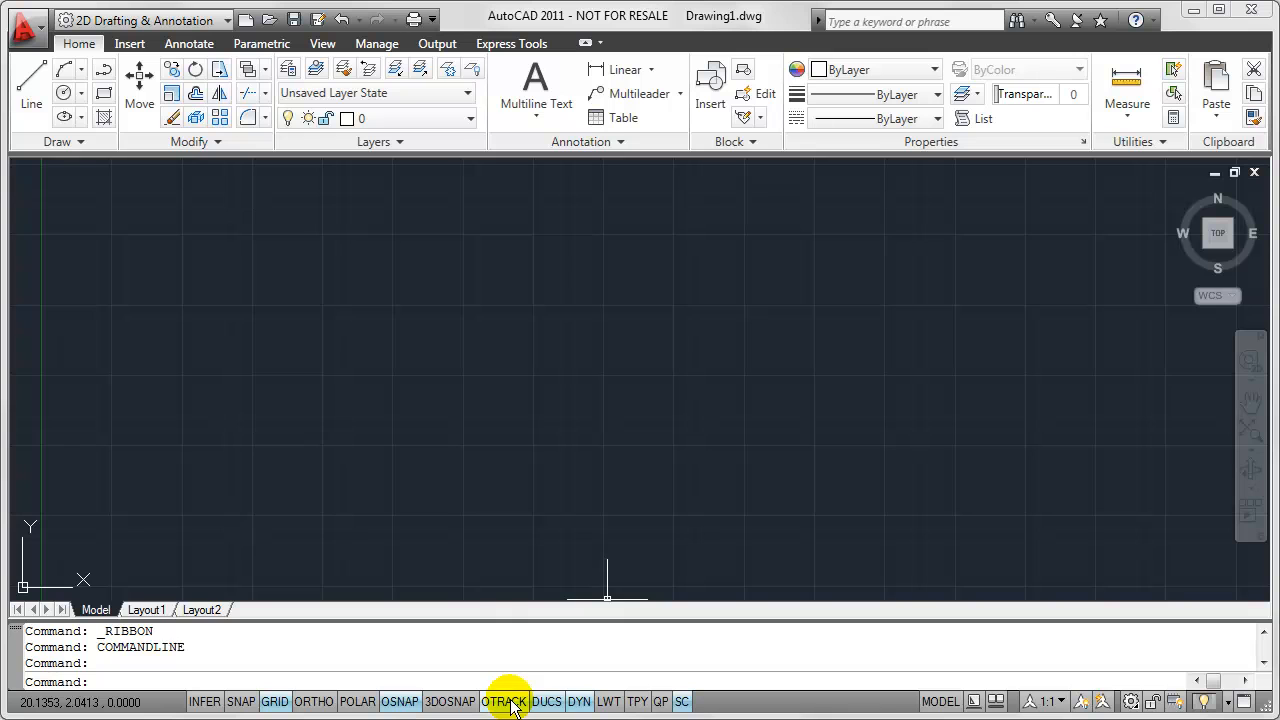
mouse_move(683, 701)
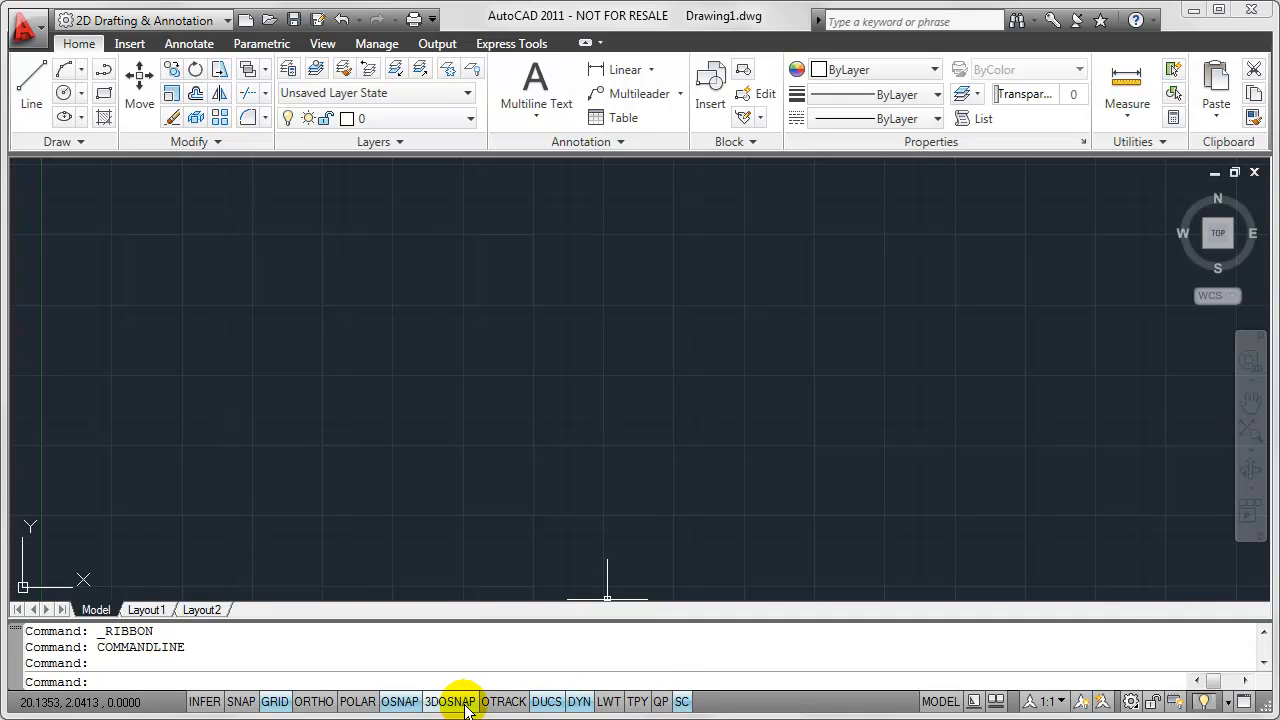
Check Use Icons from the 3DOSNAP menu so modes show as icons.
right_click(449, 701)
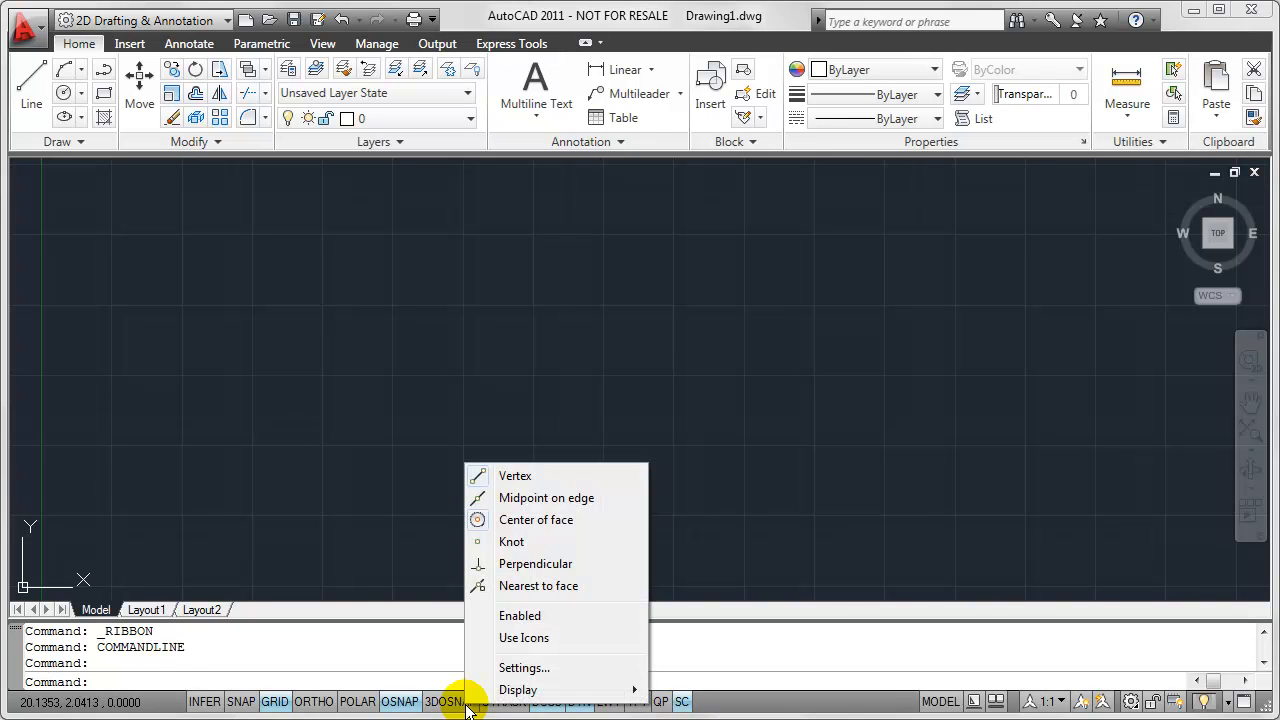
mouse_move(570, 637)
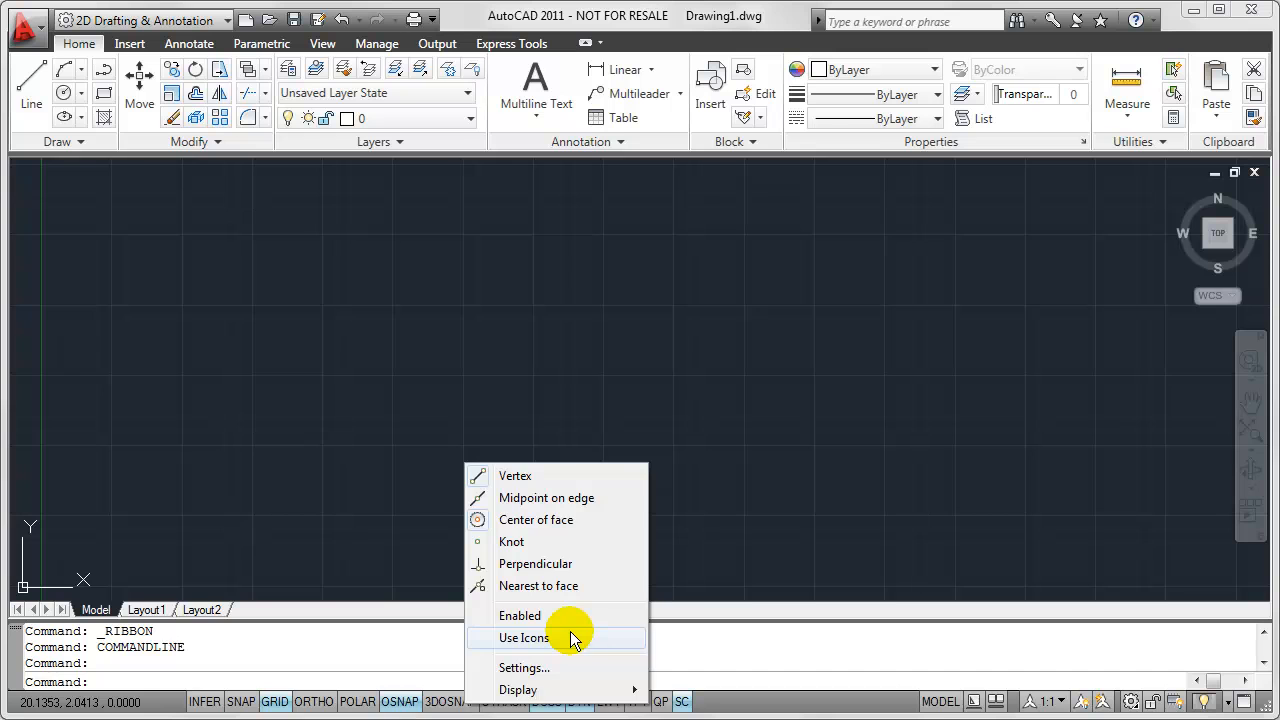
click(523, 638)
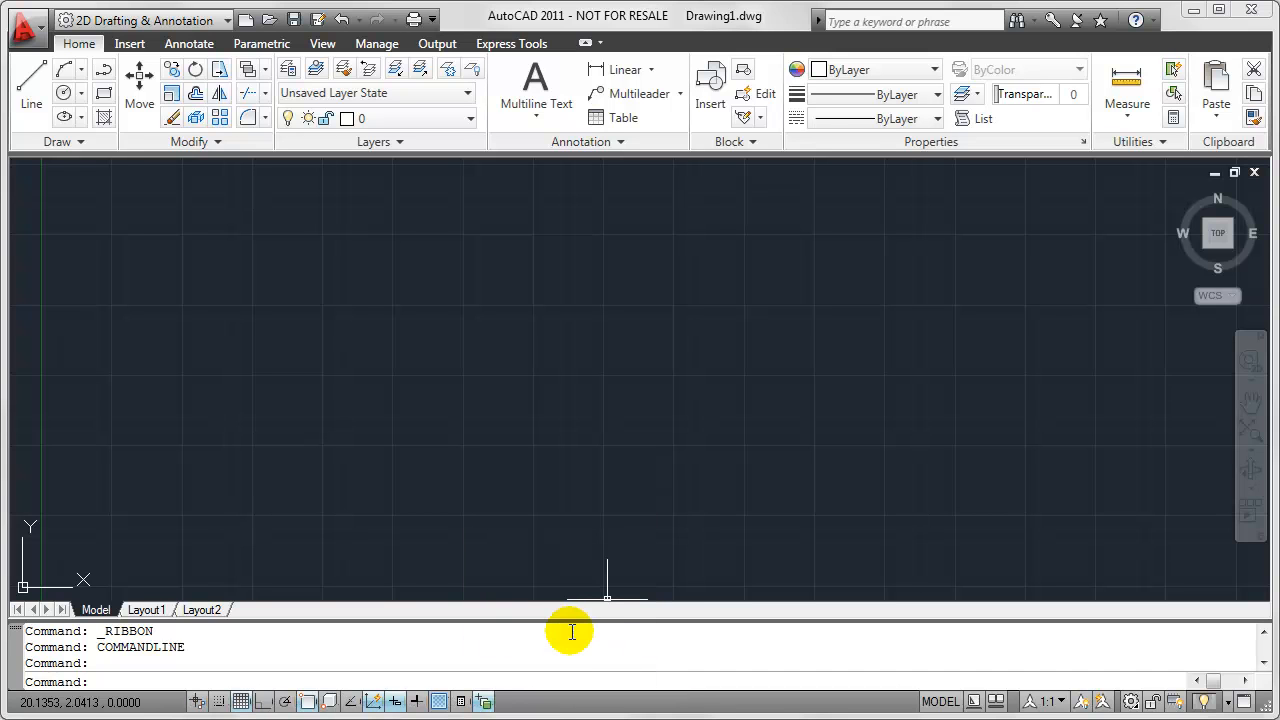